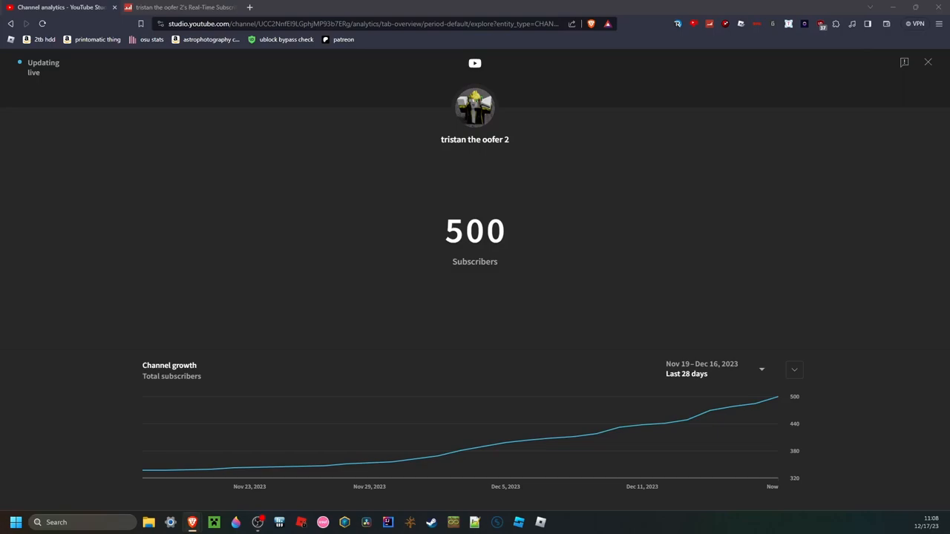
mouse_move(472, 254)
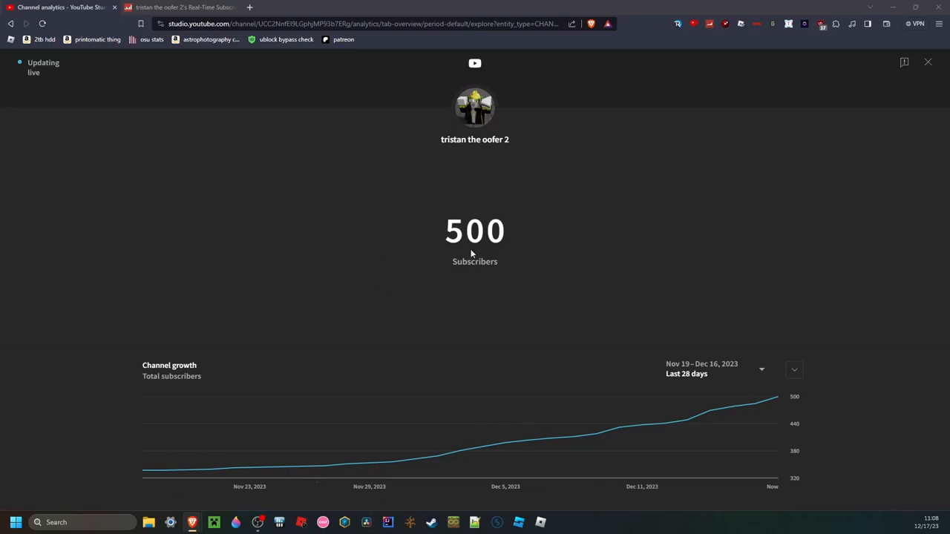
mouse_move(341, 270)
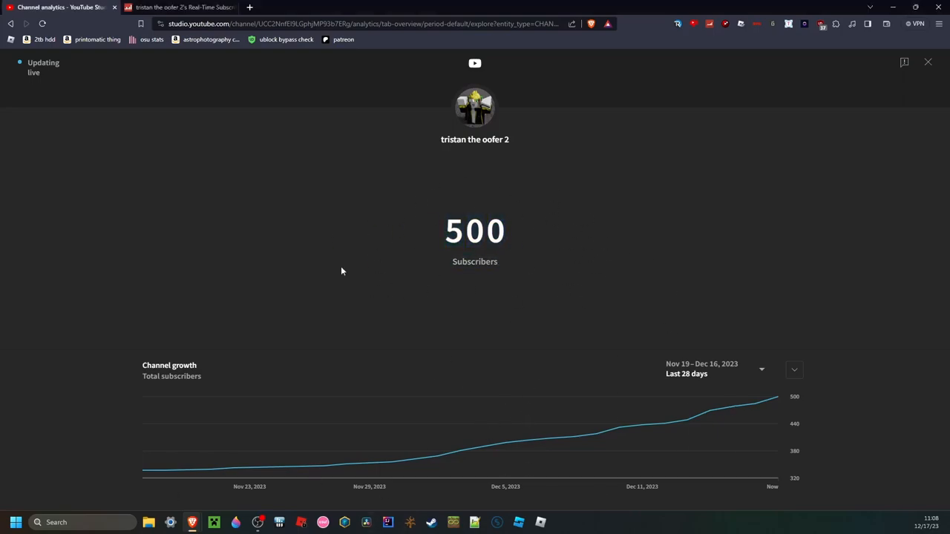
mouse_move(660, 170)
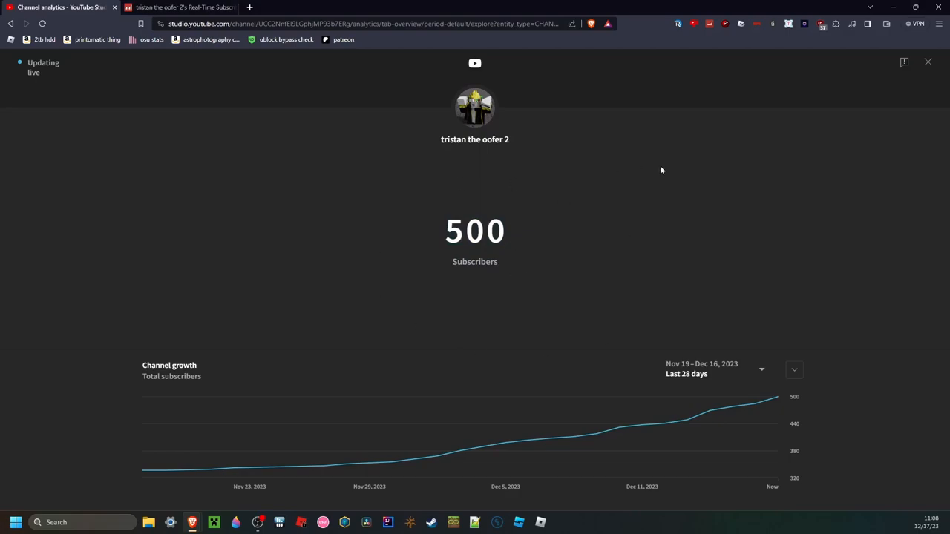
mouse_move(549, 277)
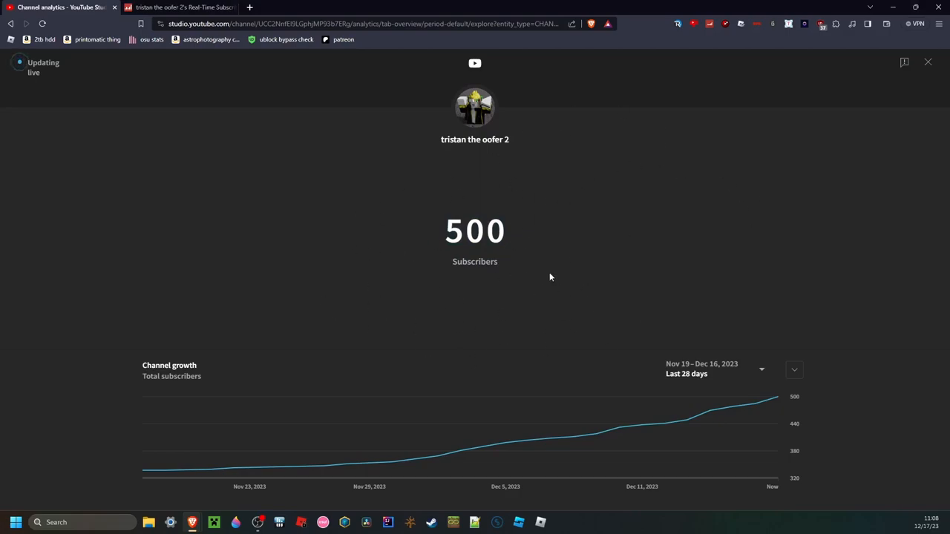
mouse_move(409, 237)
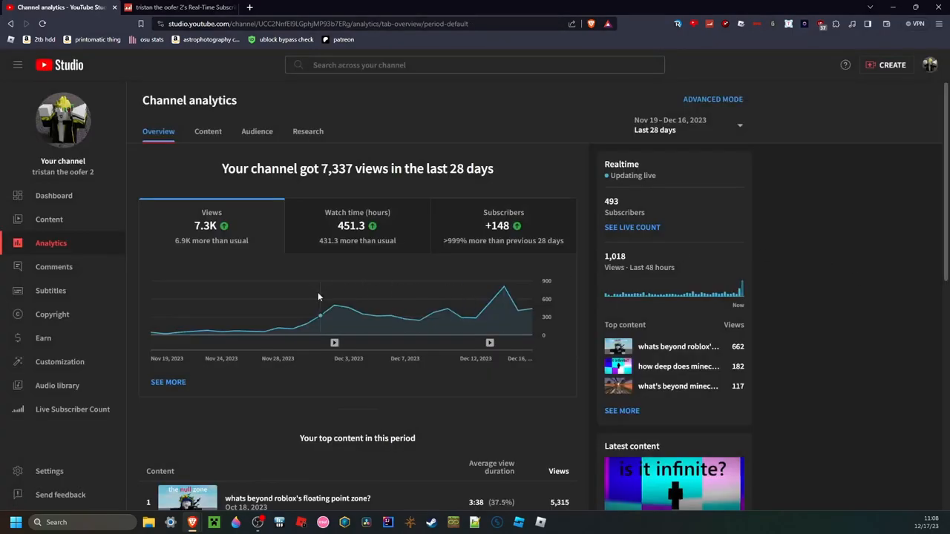
click(49, 220)
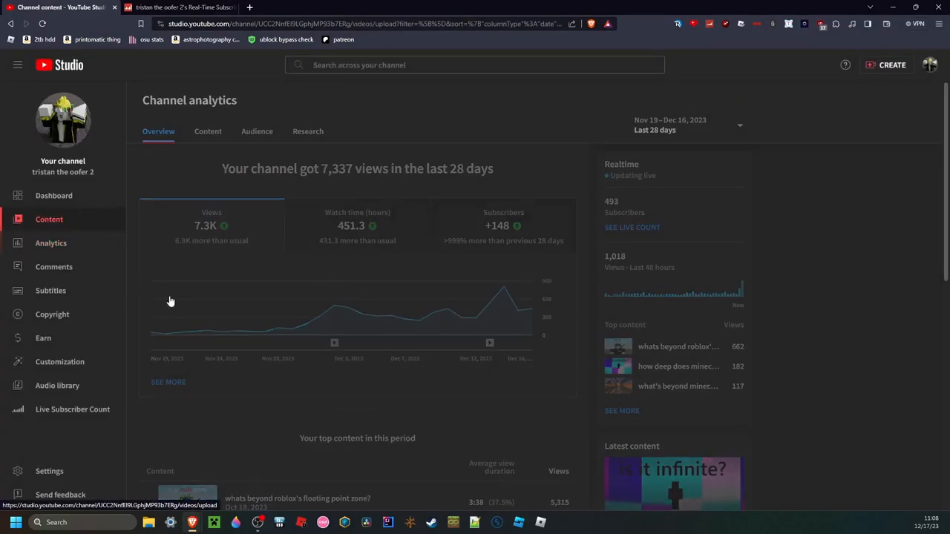
click(54, 196)
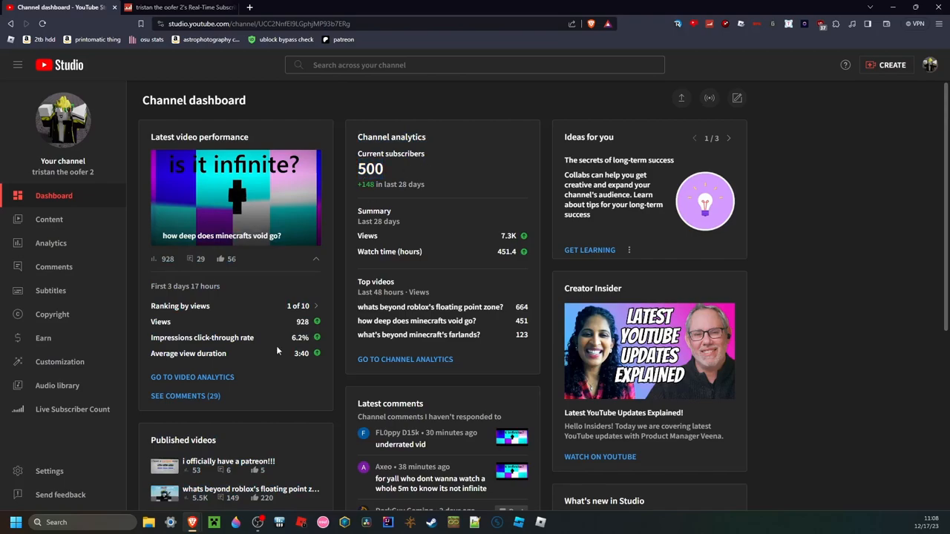
mouse_move(302, 321)
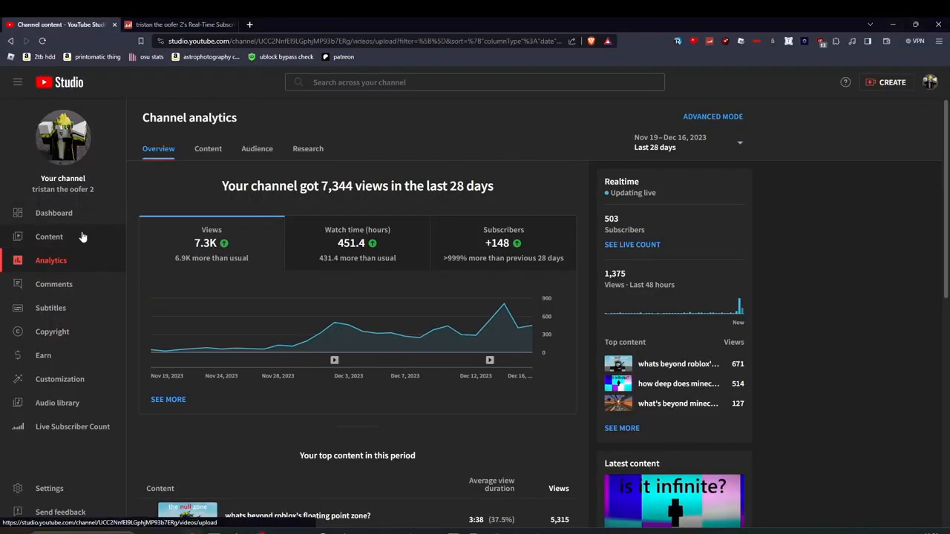
- Visit the channel's Content list, then return to the Dashboard
click(54, 213)
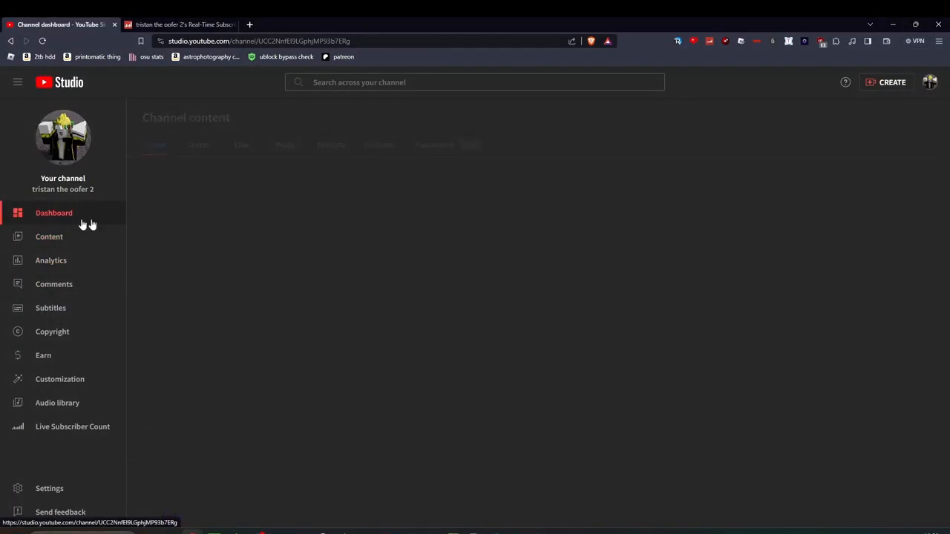
click(54, 213)
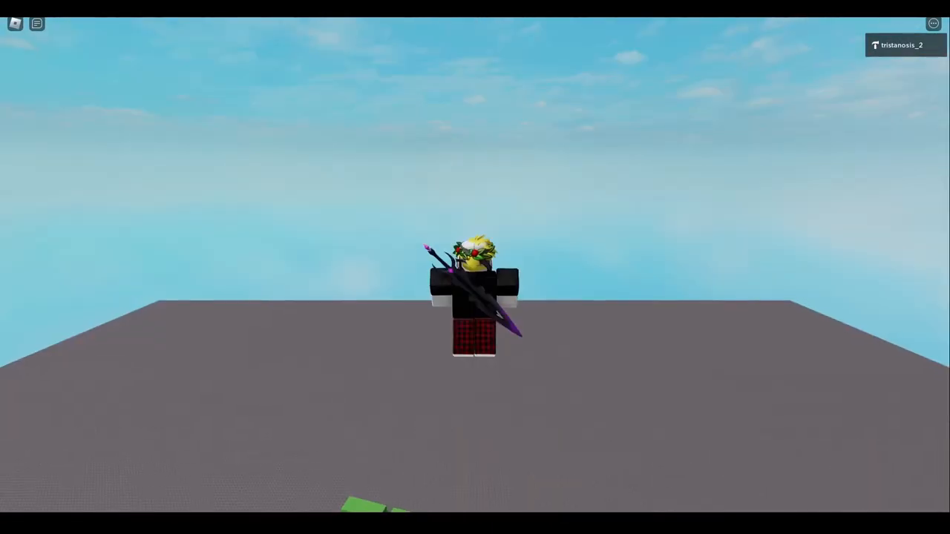
- Bring up the Roblox in-game menu showing the session's players
key(Escape)
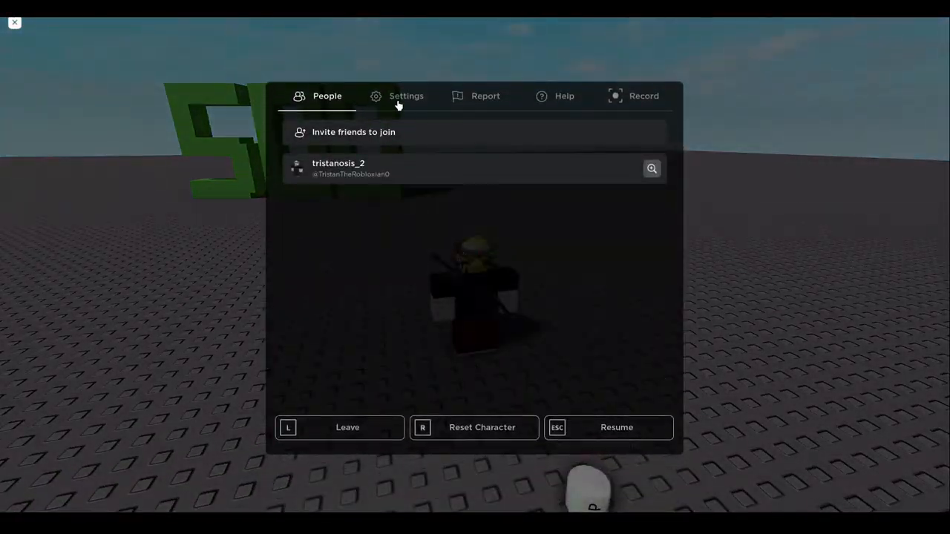